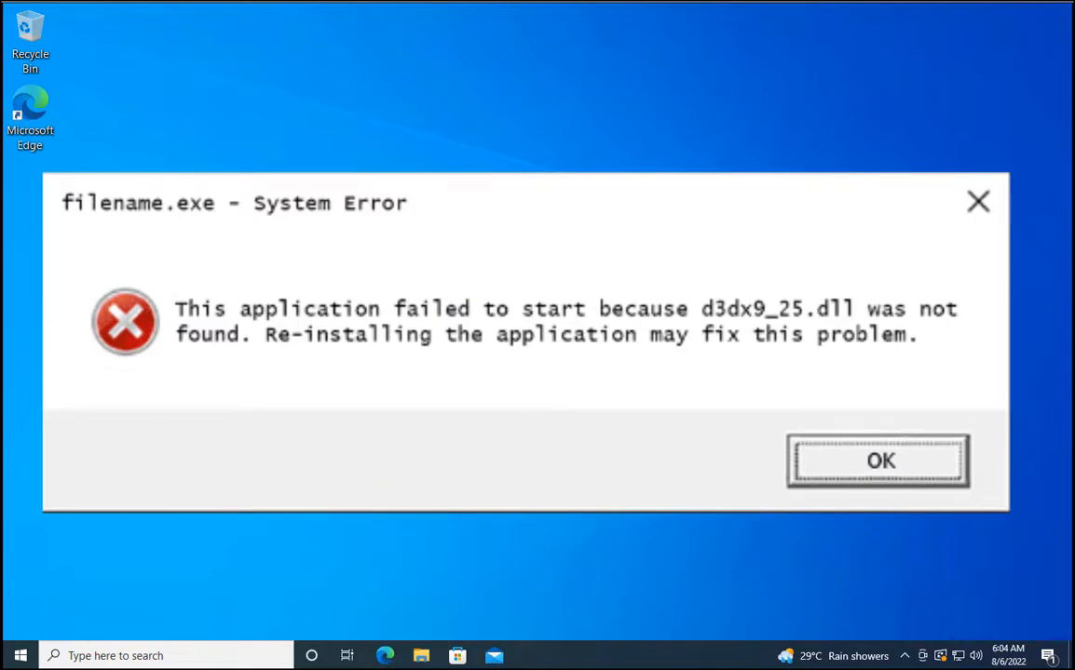
- Dismiss the filename.exe system error about the missing d3dx9_25.dll
click(876, 461)
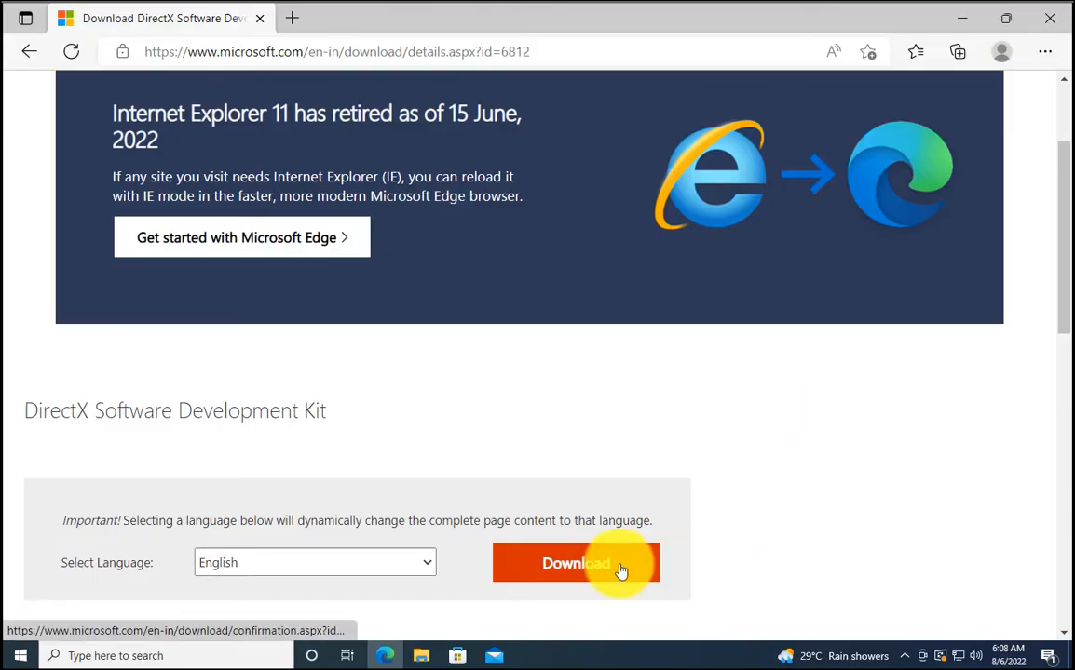
- Download DXSDK_Jun10 from the DirectX SDK page and launch it from Downloads
click(576, 563)
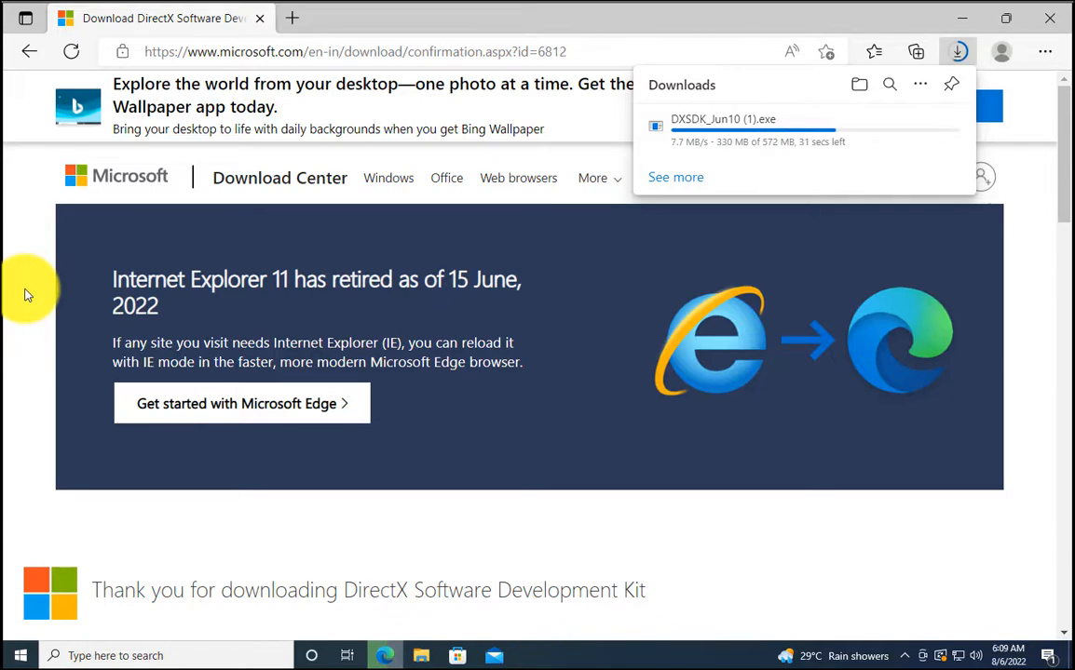
mouse_move(622, 366)
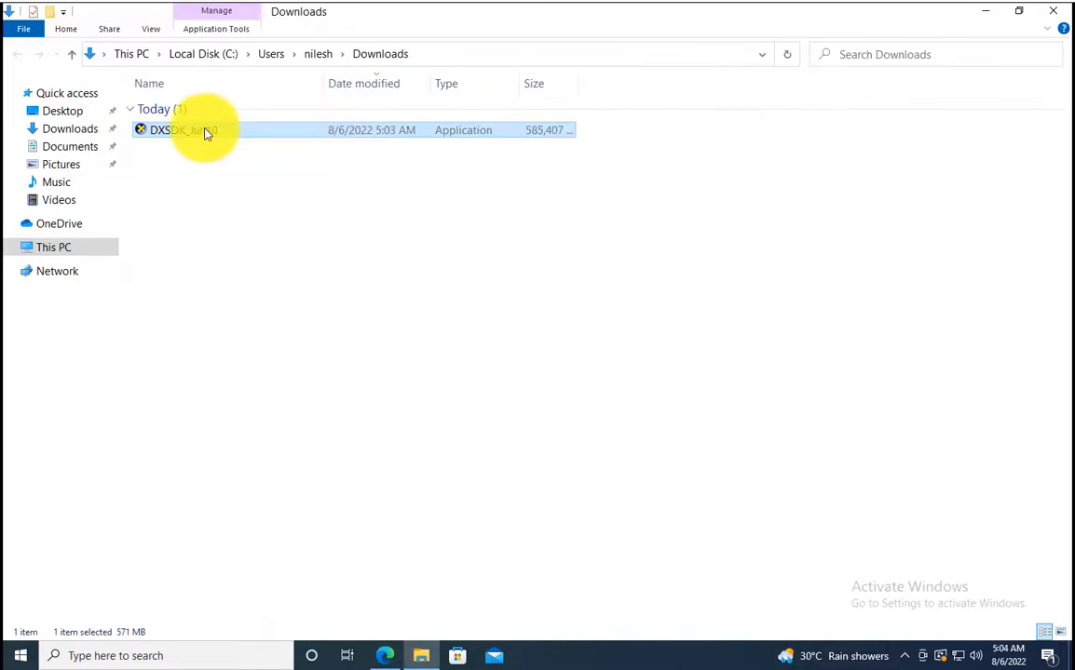
double_click(177, 130)
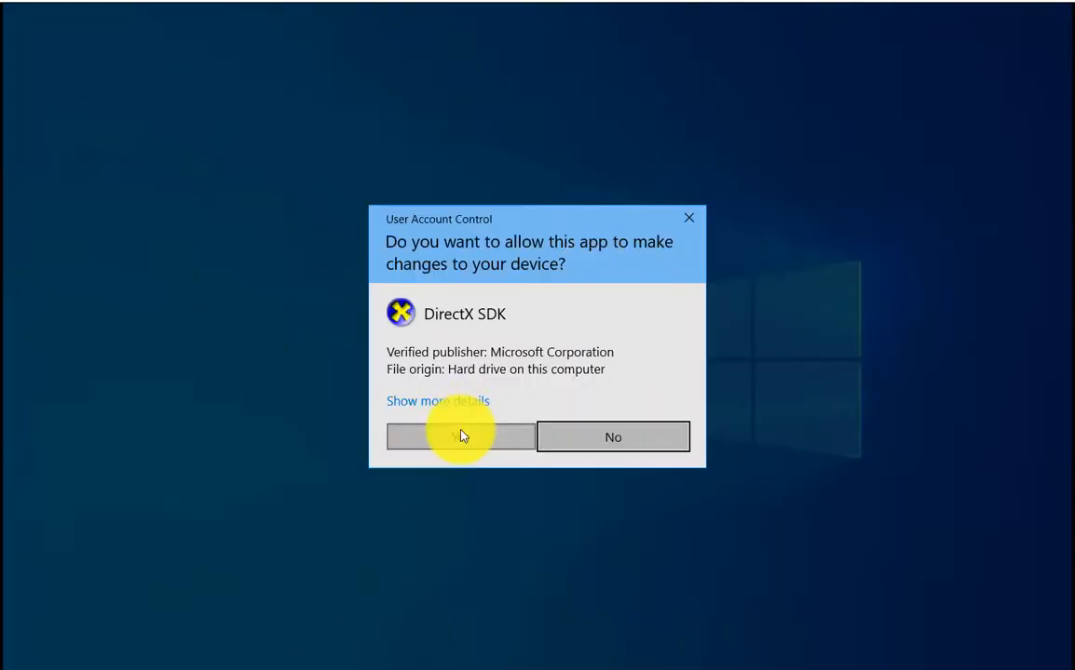
- Allow the installer, accept the license, and keep the default folder and components
click(460, 436)
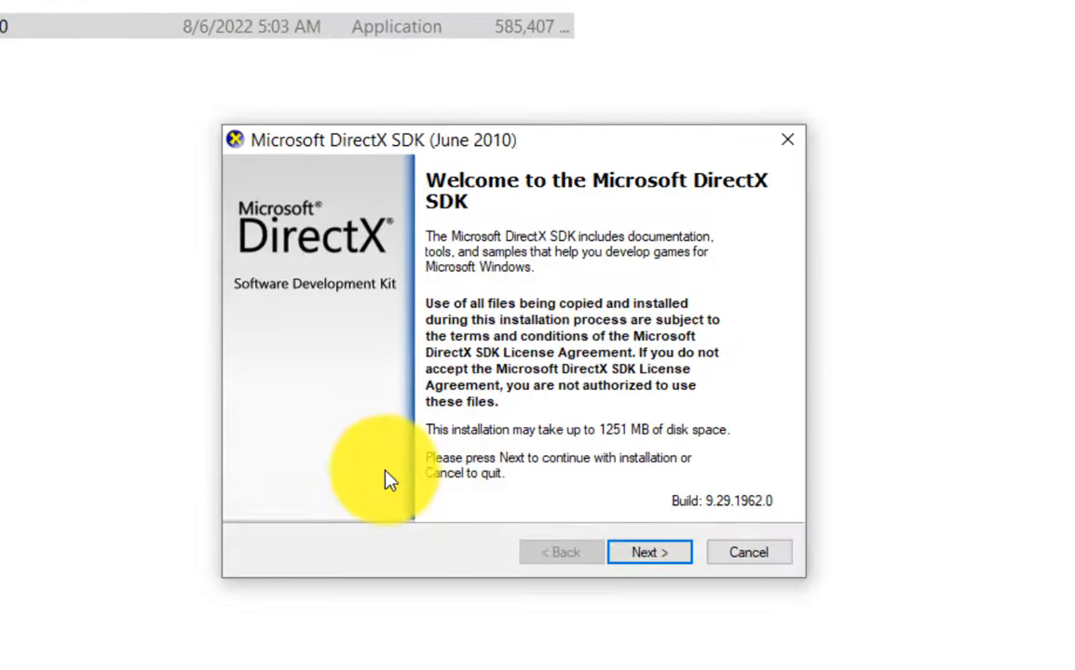
click(649, 552)
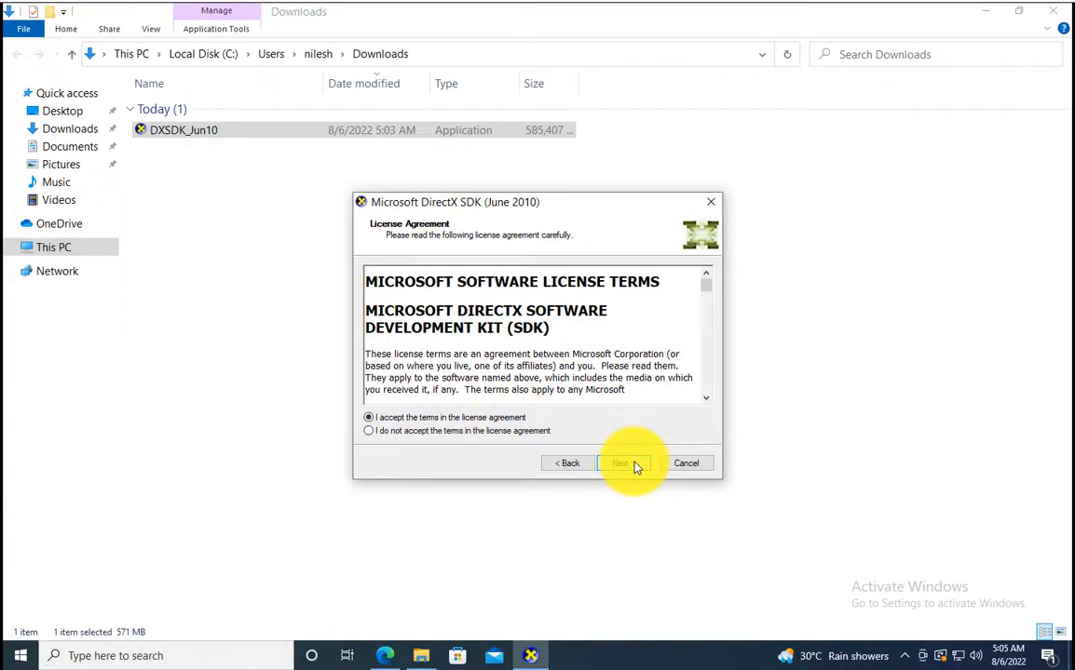
click(622, 463)
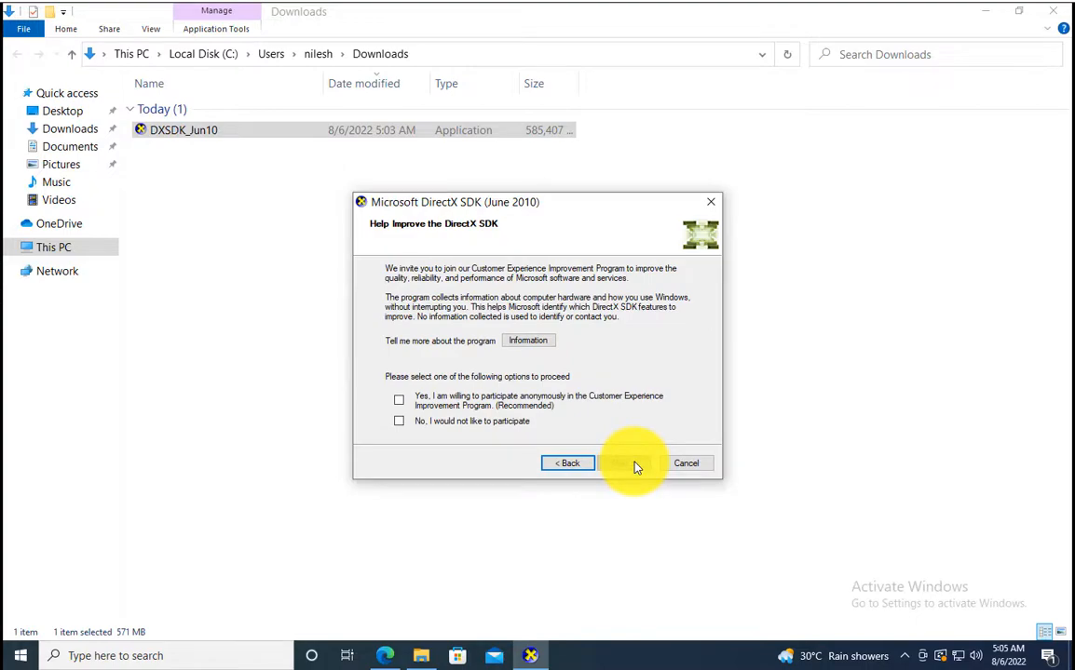
click(635, 462)
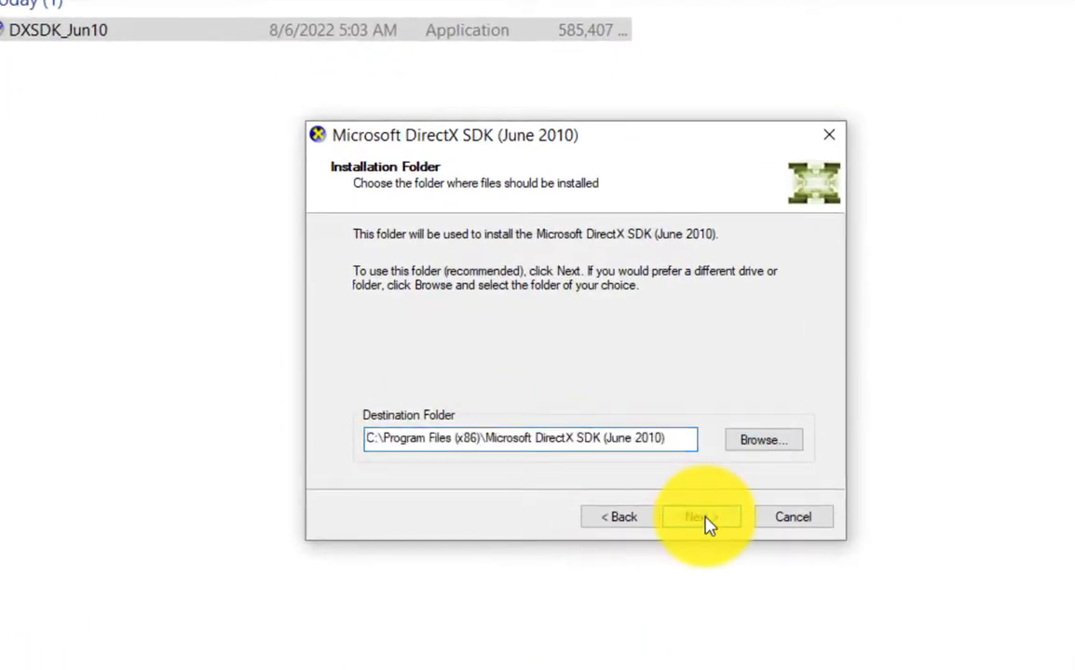
click(701, 516)
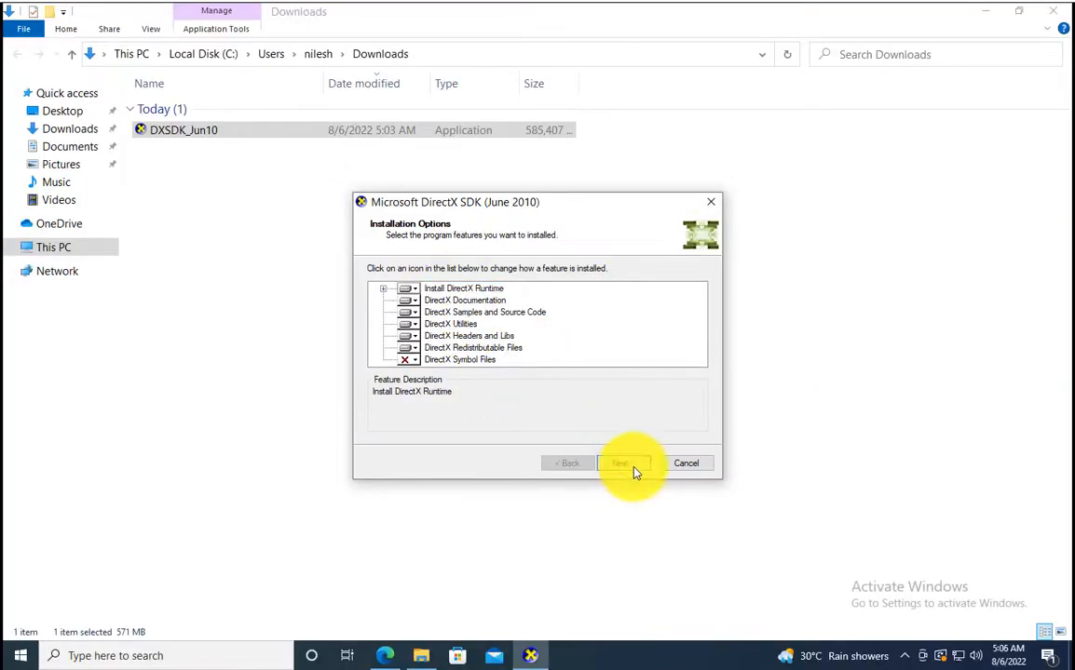
click(620, 463)
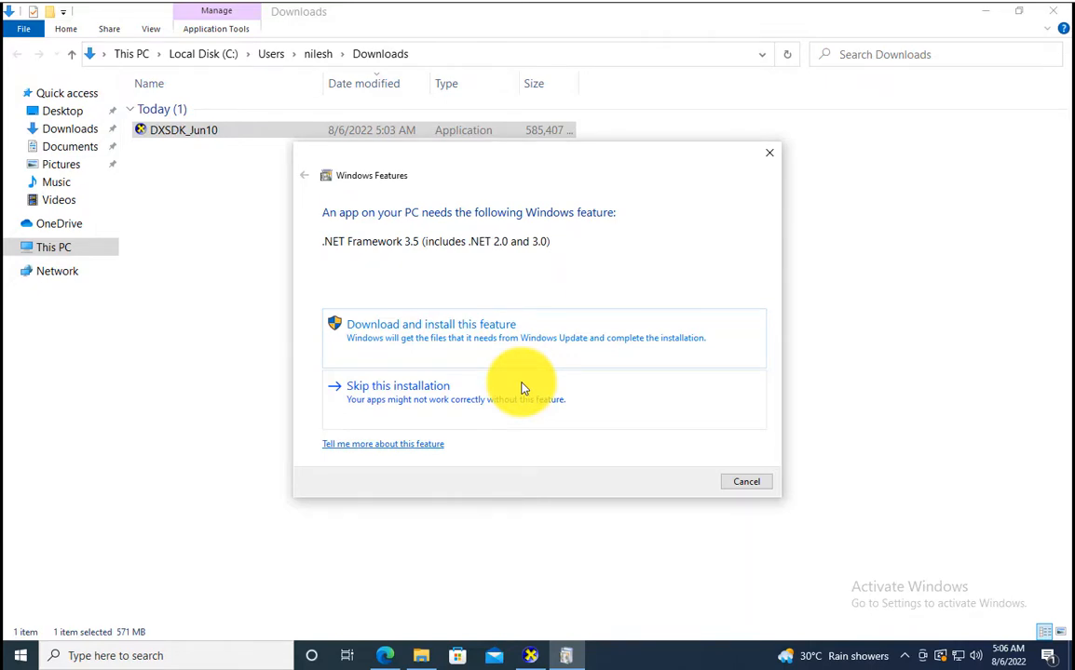
mouse_move(509, 383)
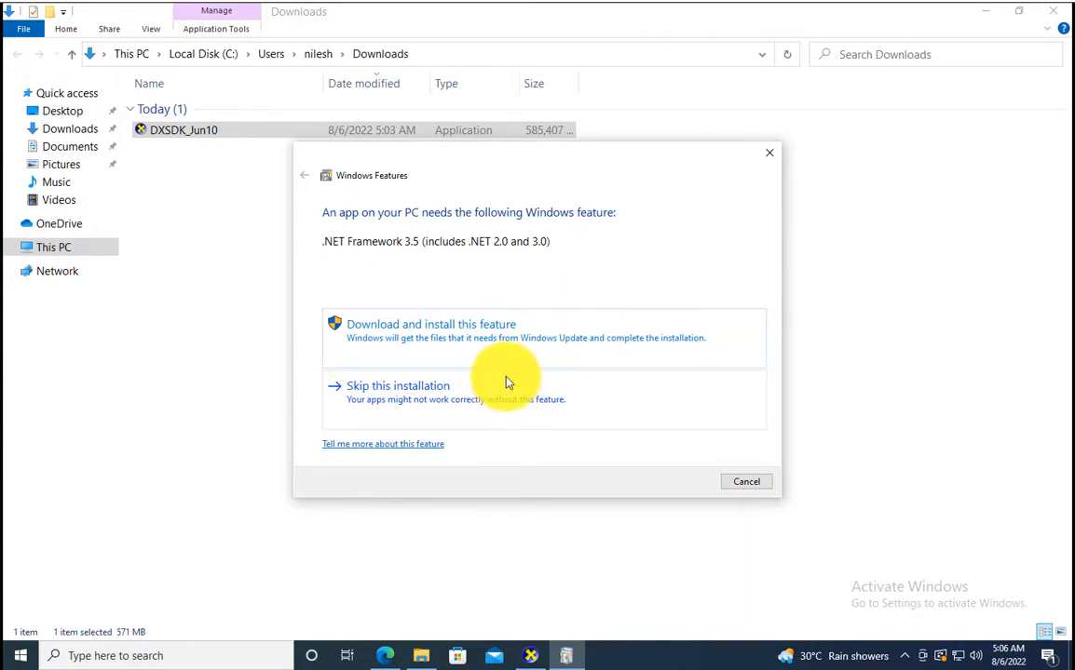
mouse_move(506, 333)
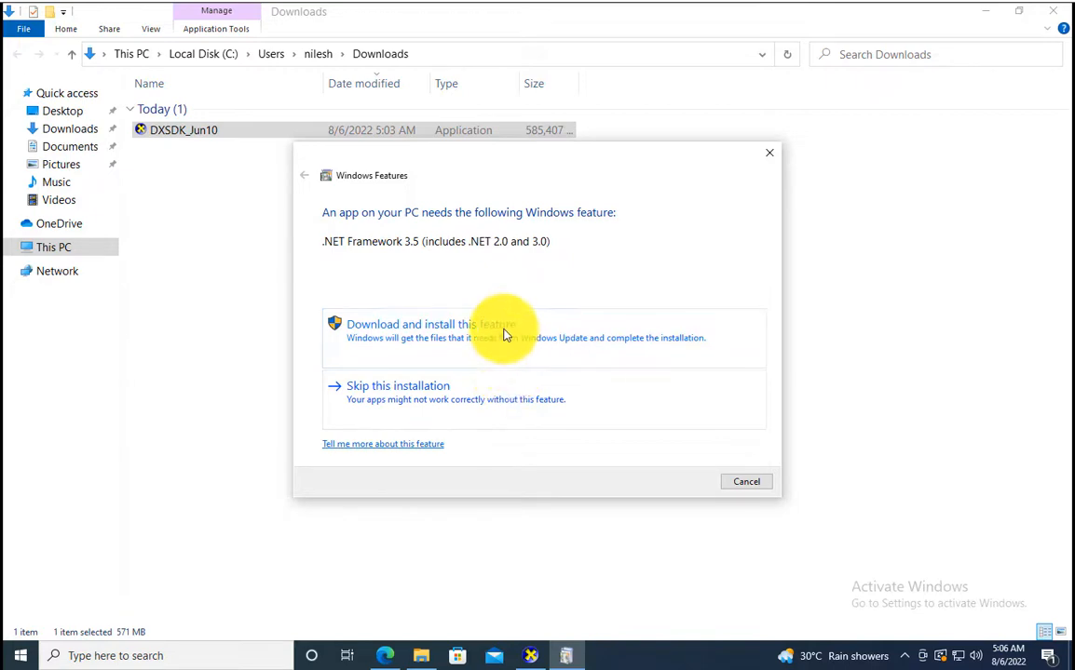
- Choose 'Download and install this feature' for .NET Framework 3.5
click(419, 324)
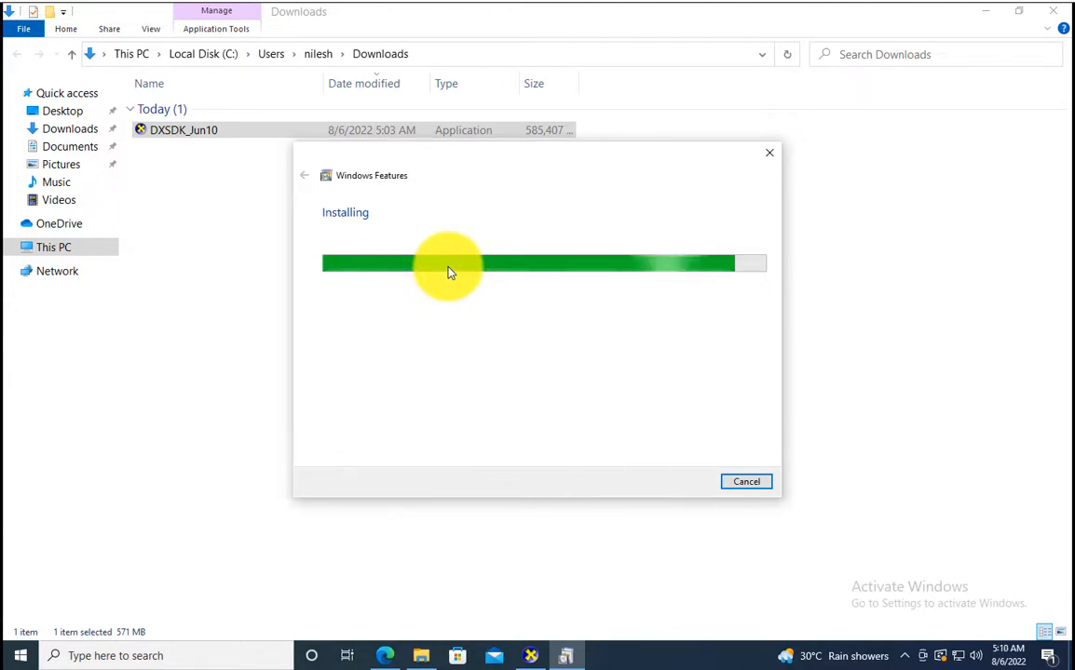
mouse_move(509, 221)
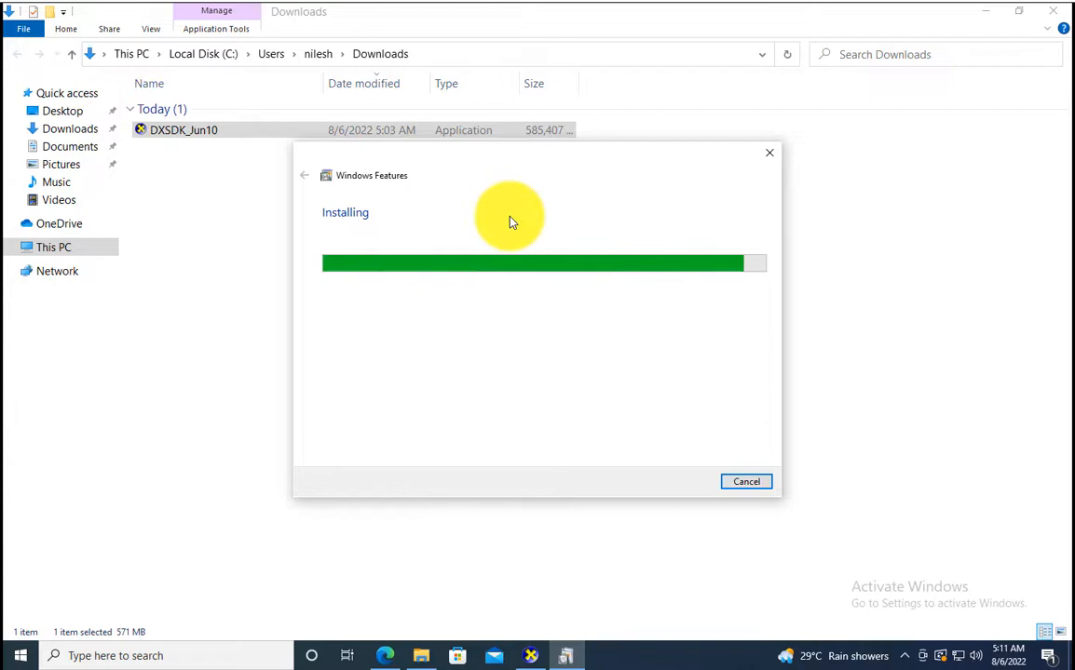